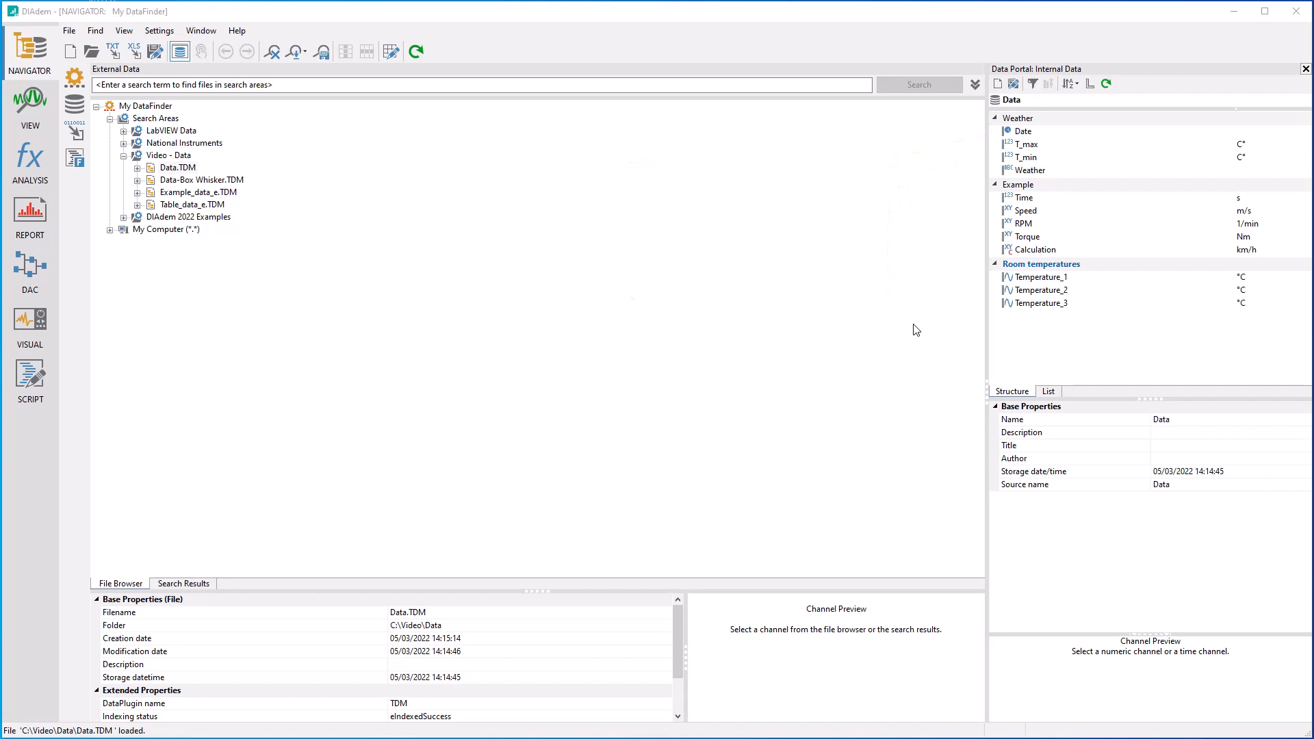
pyautogui.moveTo(928, 336)
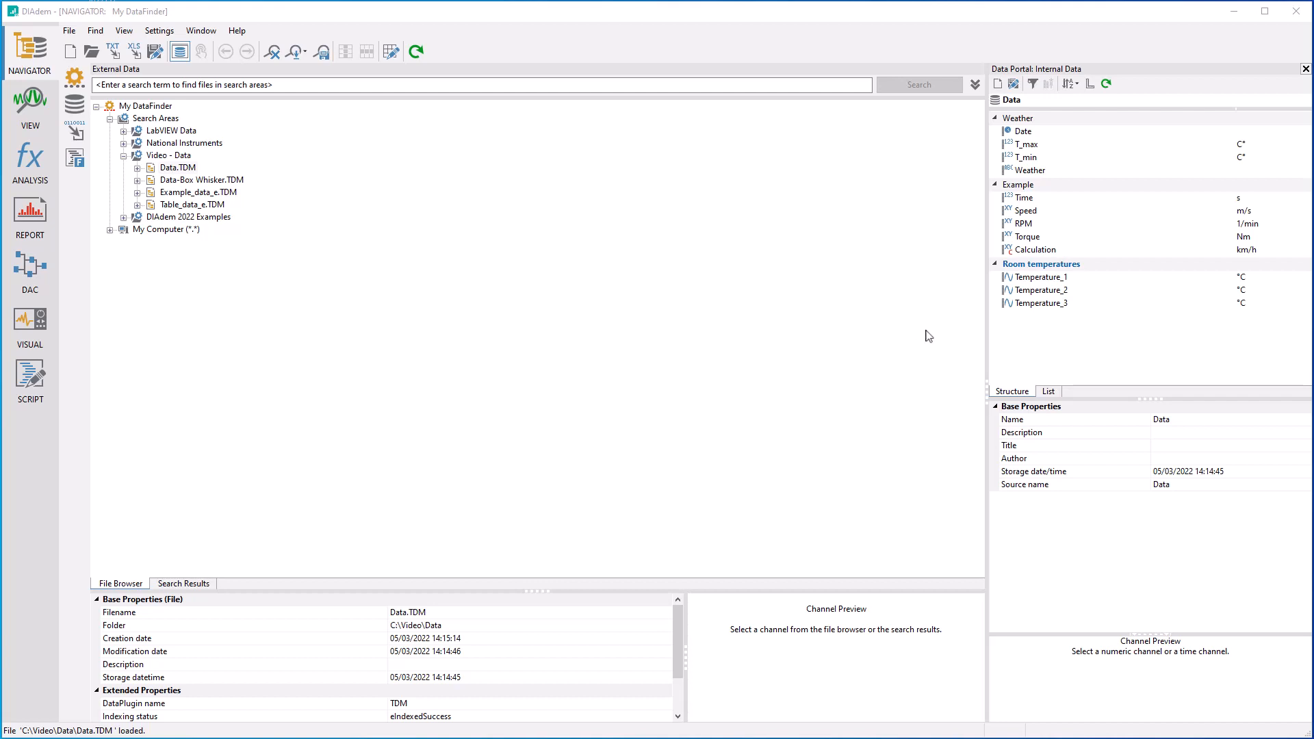
# Switch the Data Portal to the List view showing channels with lengths and descriptions.
pyautogui.click(1048, 391)
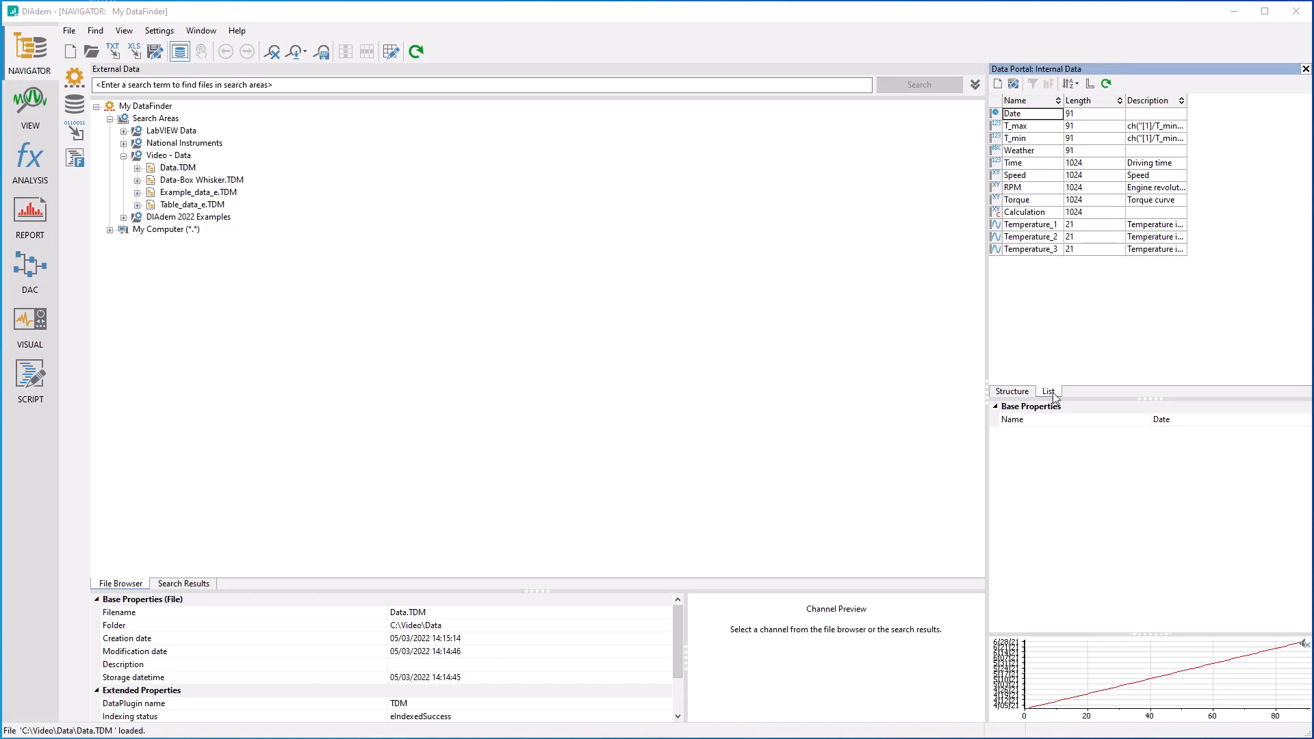
# Switch the Data Portal back to the Structure tree of Weather, Example and Room temperatures.
pyautogui.click(1011, 392)
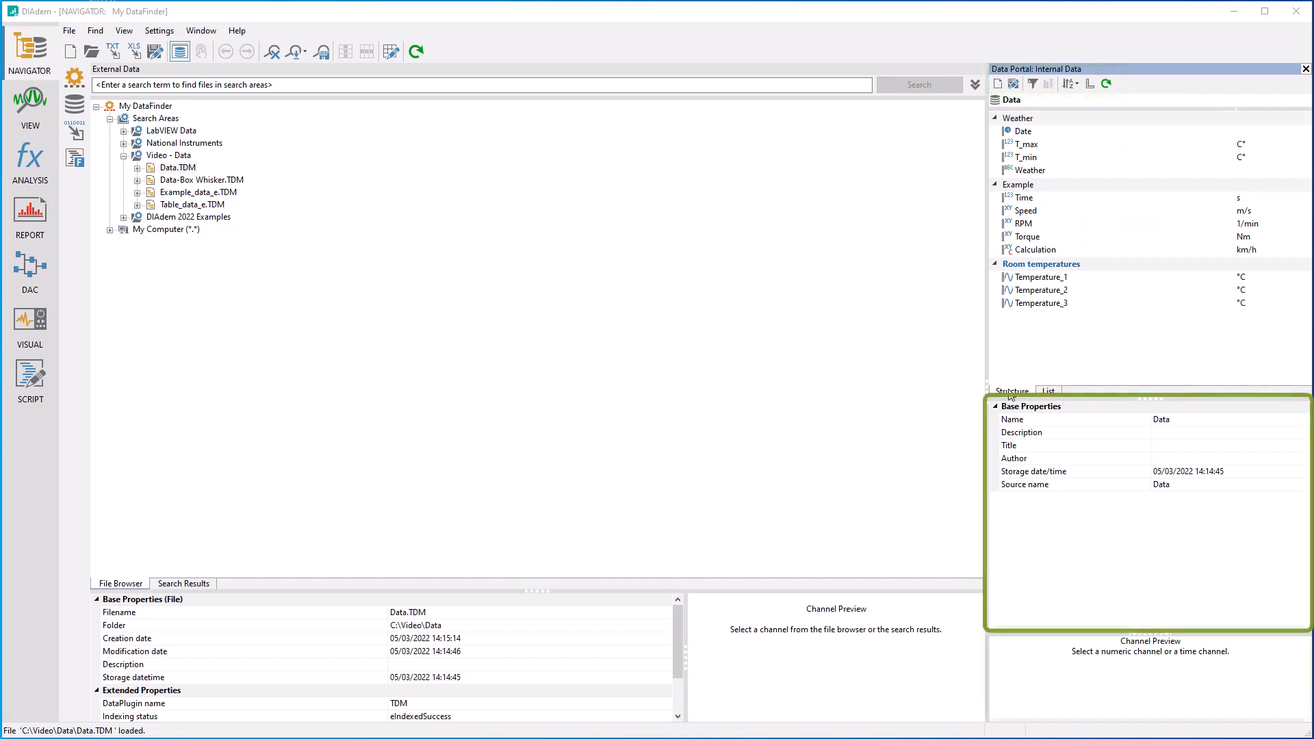
pyautogui.click(1011, 392)
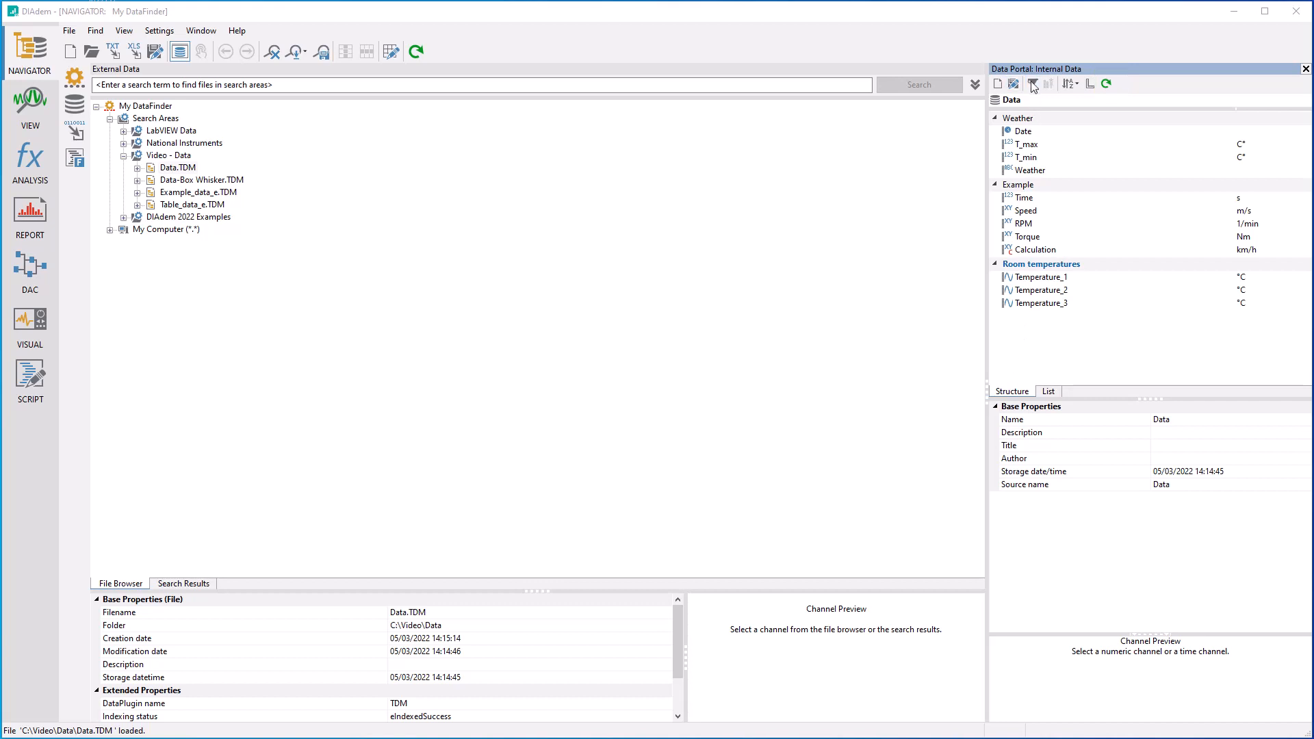
pyautogui.click(1033, 83)
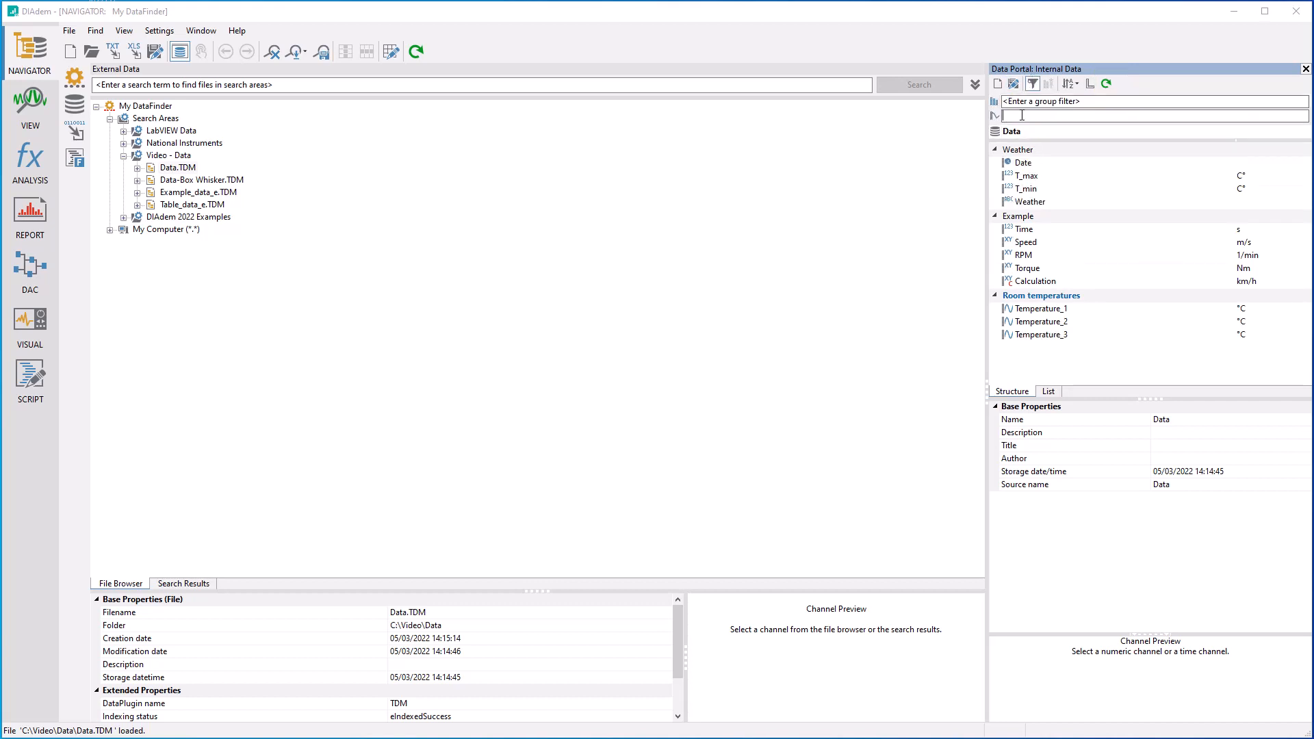
pyautogui.write('t')
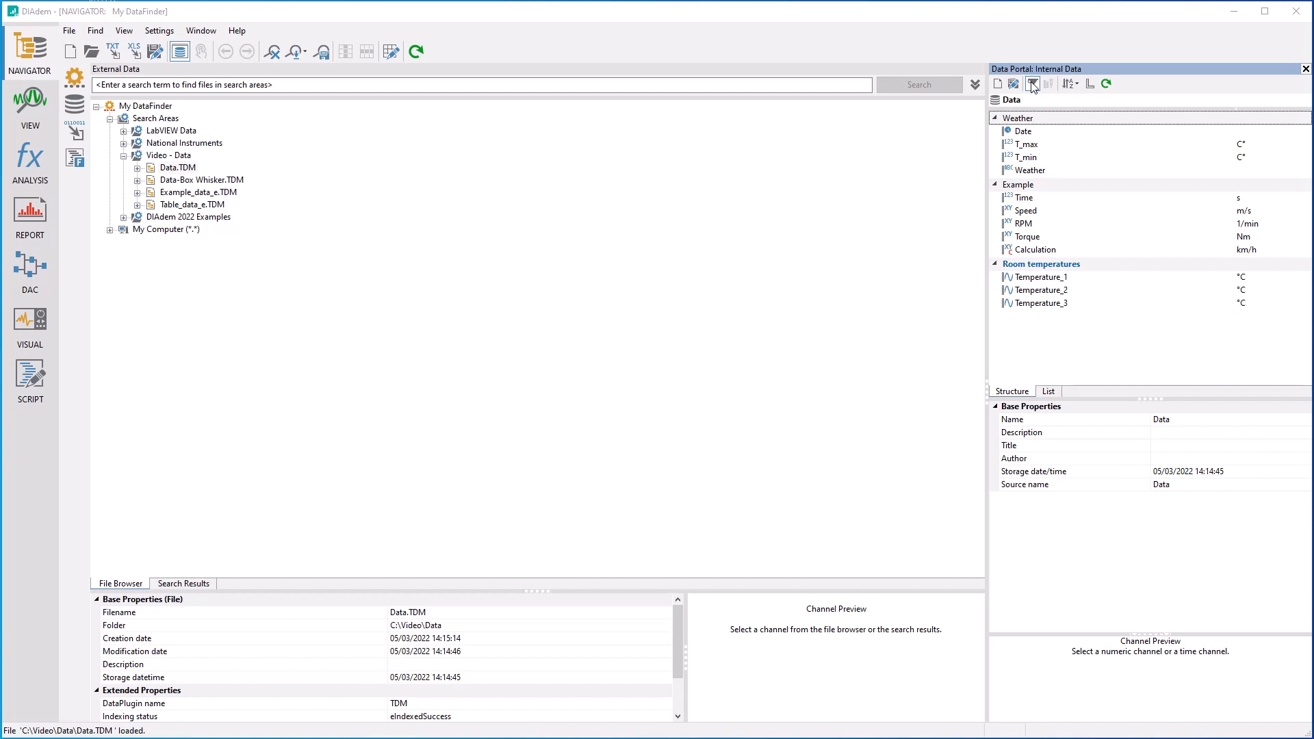
pyautogui.rightClick(1023, 143)
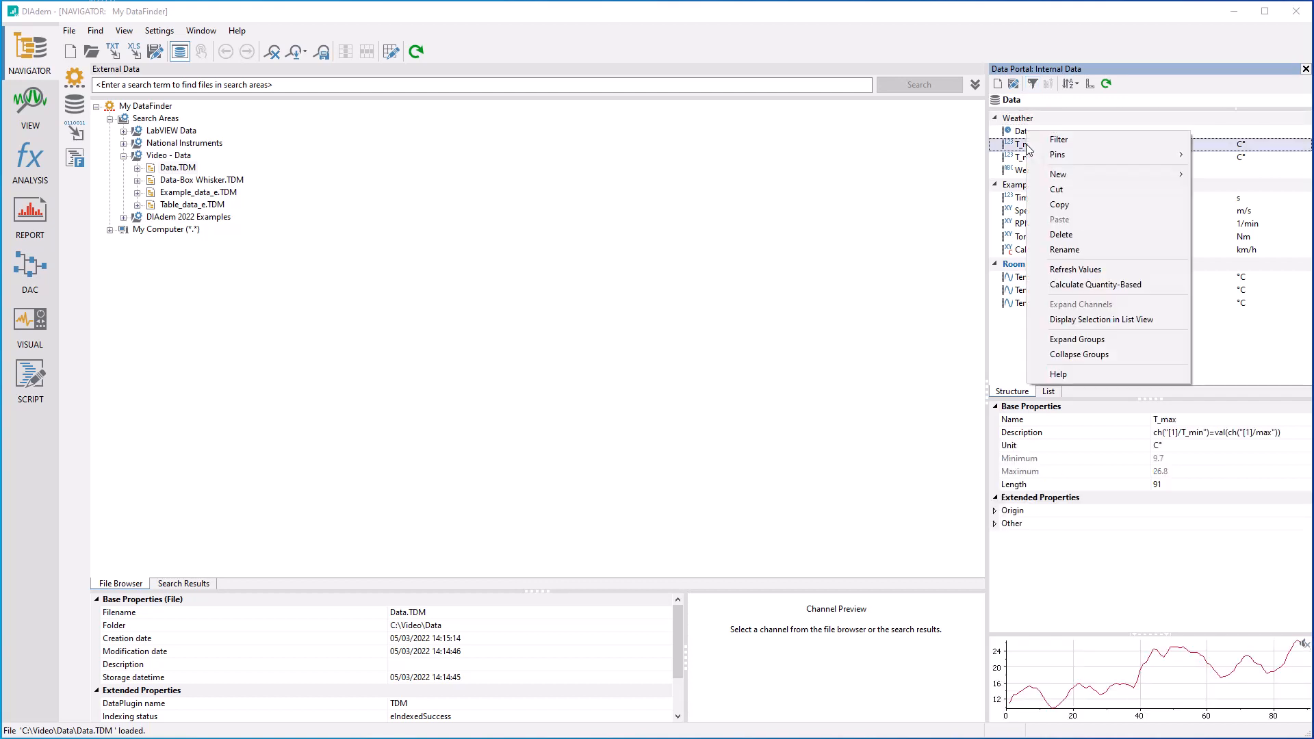
pyautogui.moveTo(1057, 154)
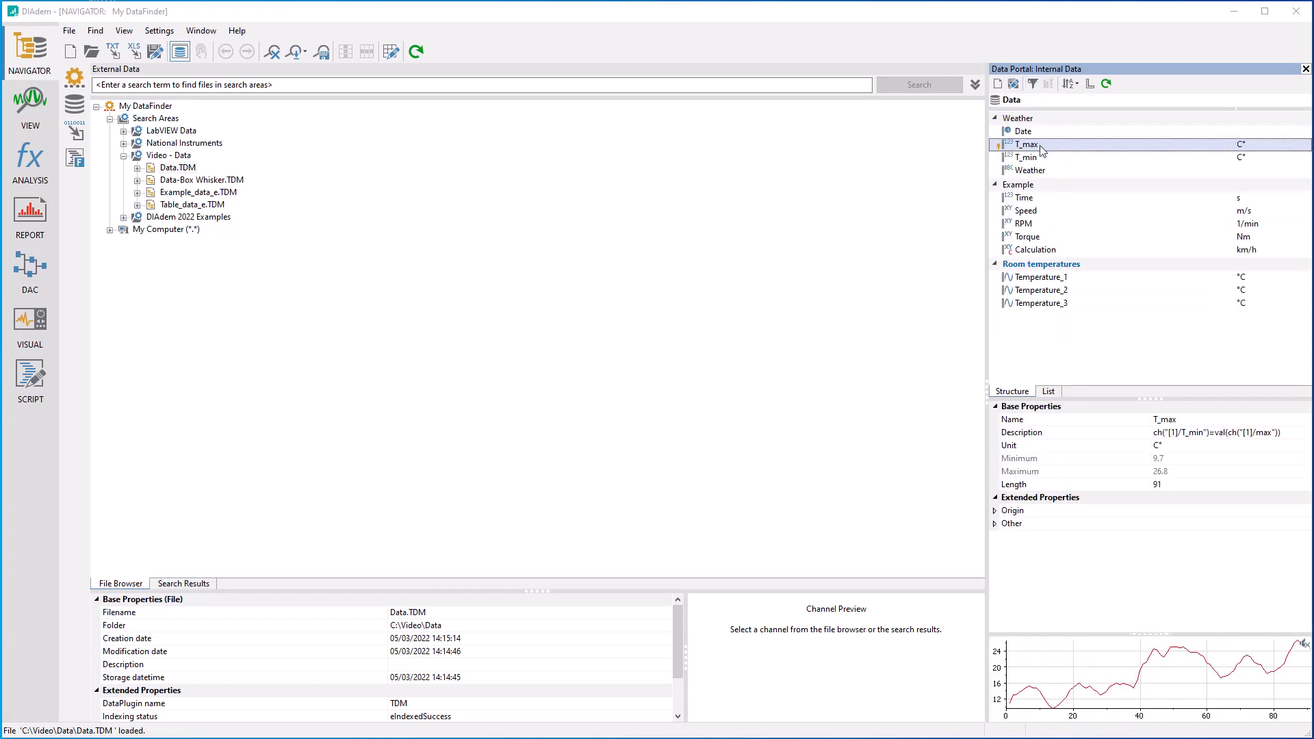
pyautogui.rightClick(1026, 144)
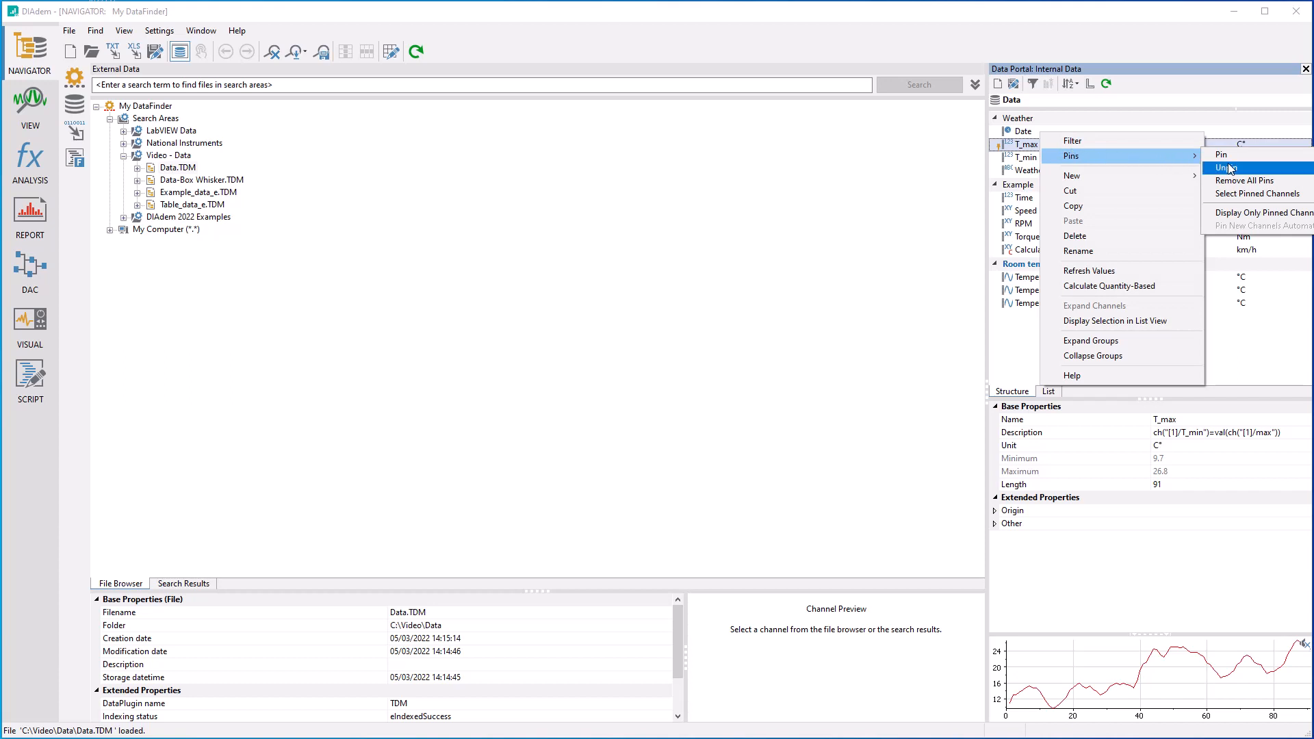
pyautogui.click(1227, 168)
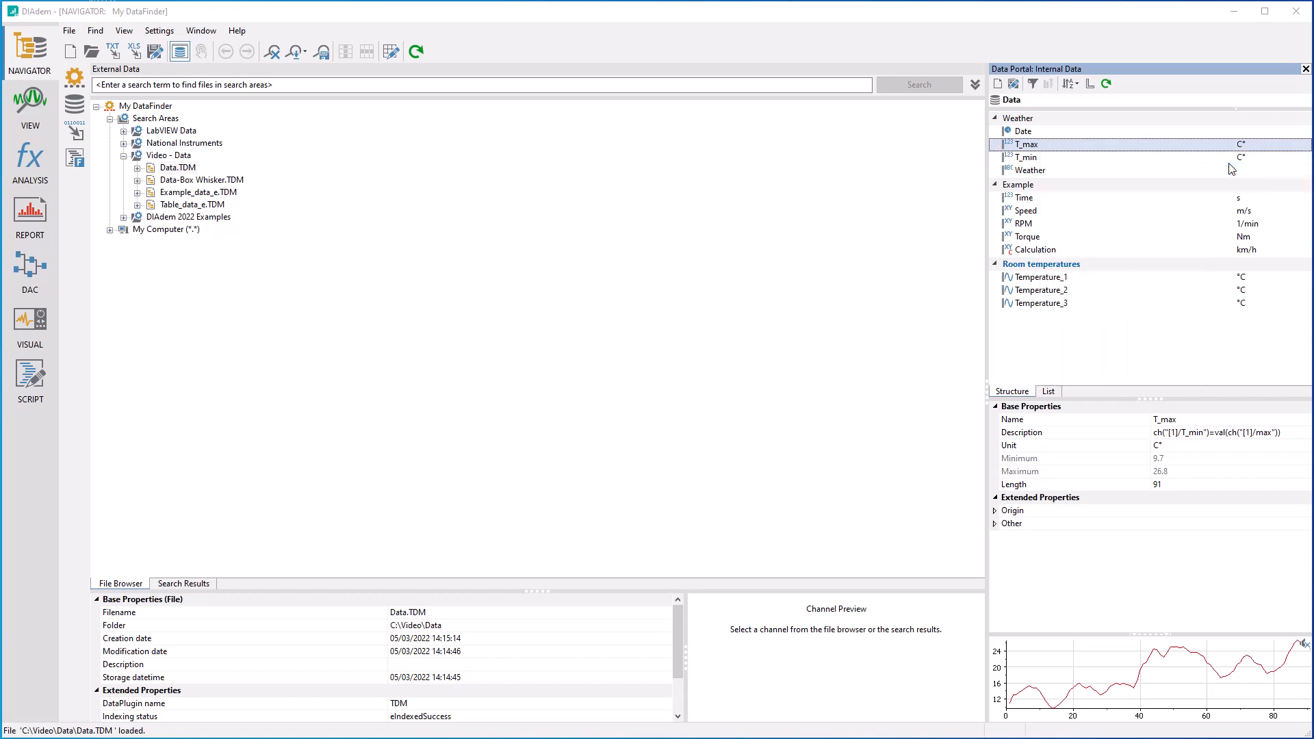
pyautogui.click(1011, 100)
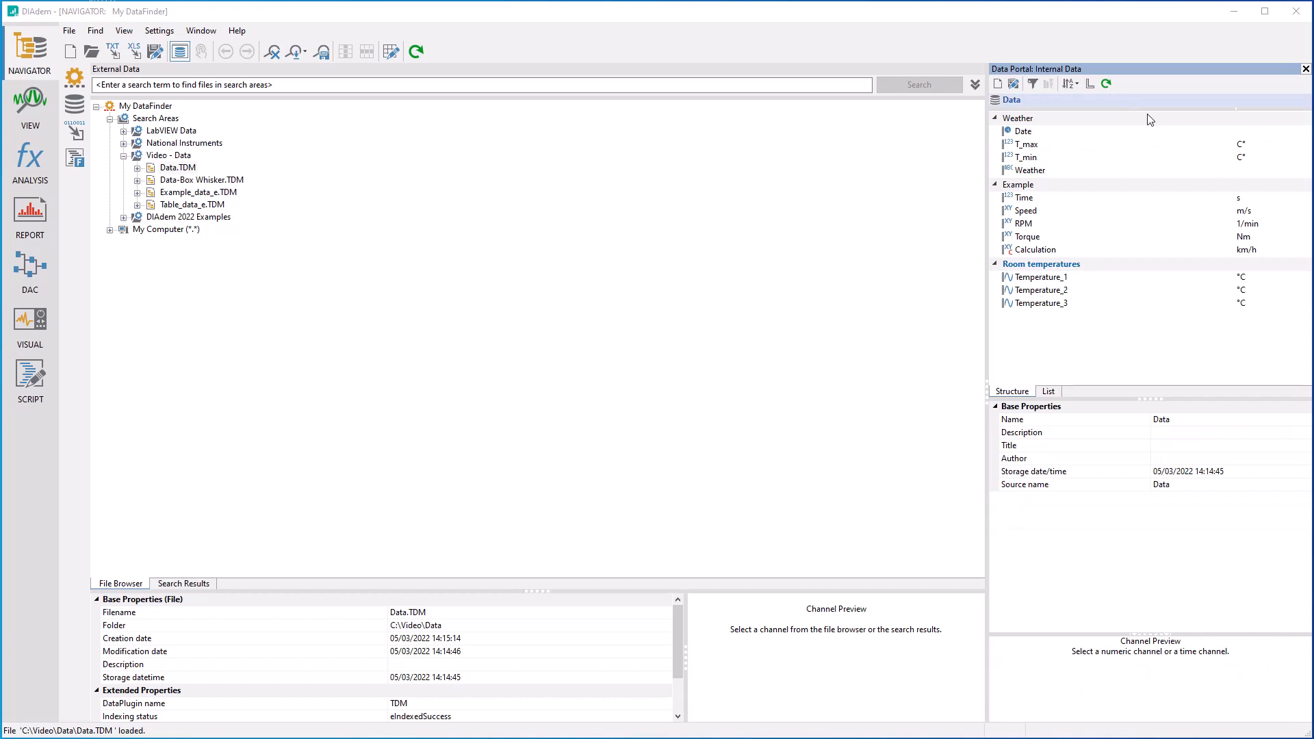
# Review the properties of the Weather, Example and Room temperatures groups in turn.
pyautogui.click(1019, 117)
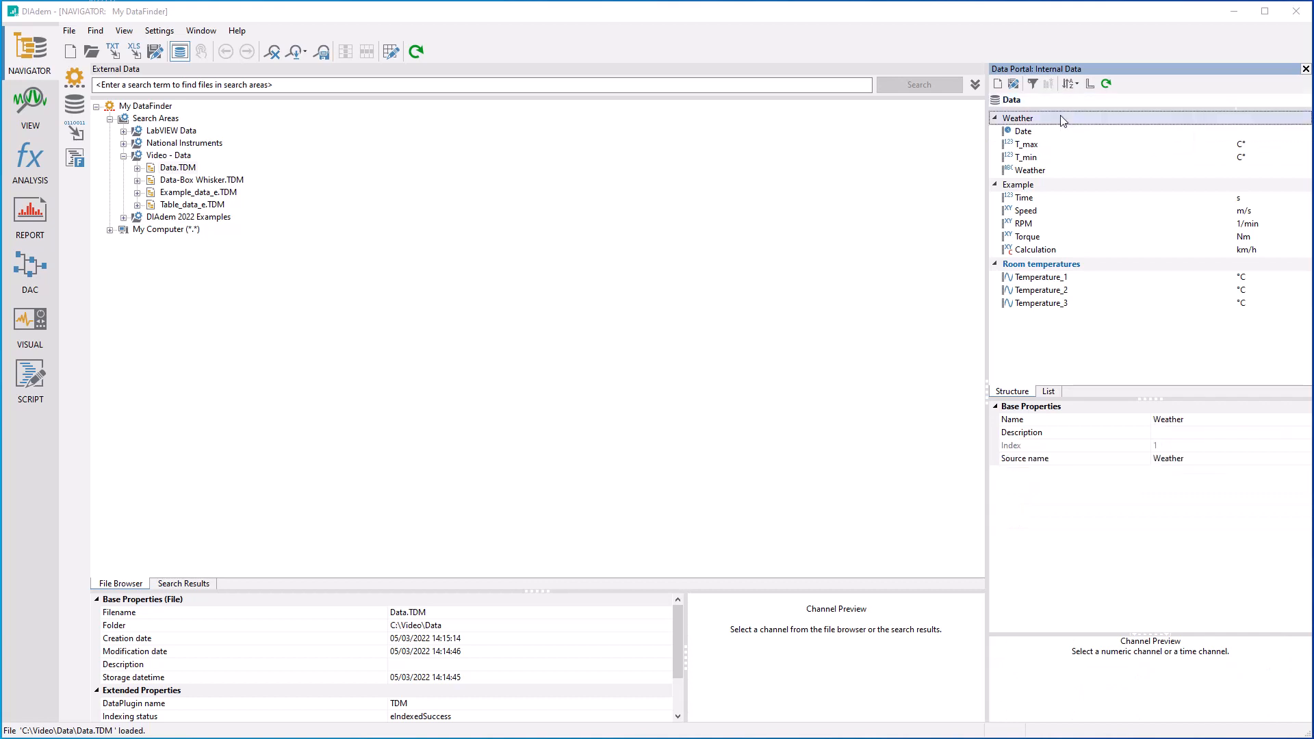
pyautogui.click(1017, 184)
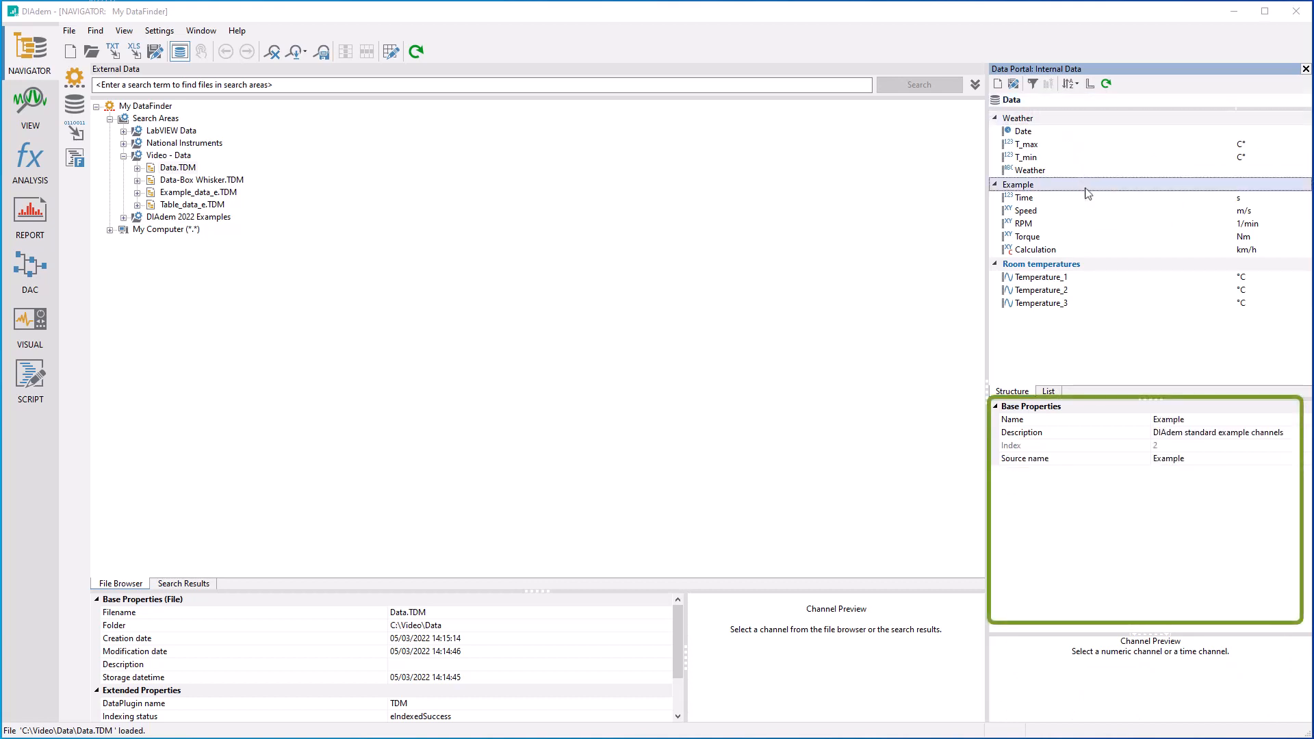
pyautogui.click(1041, 264)
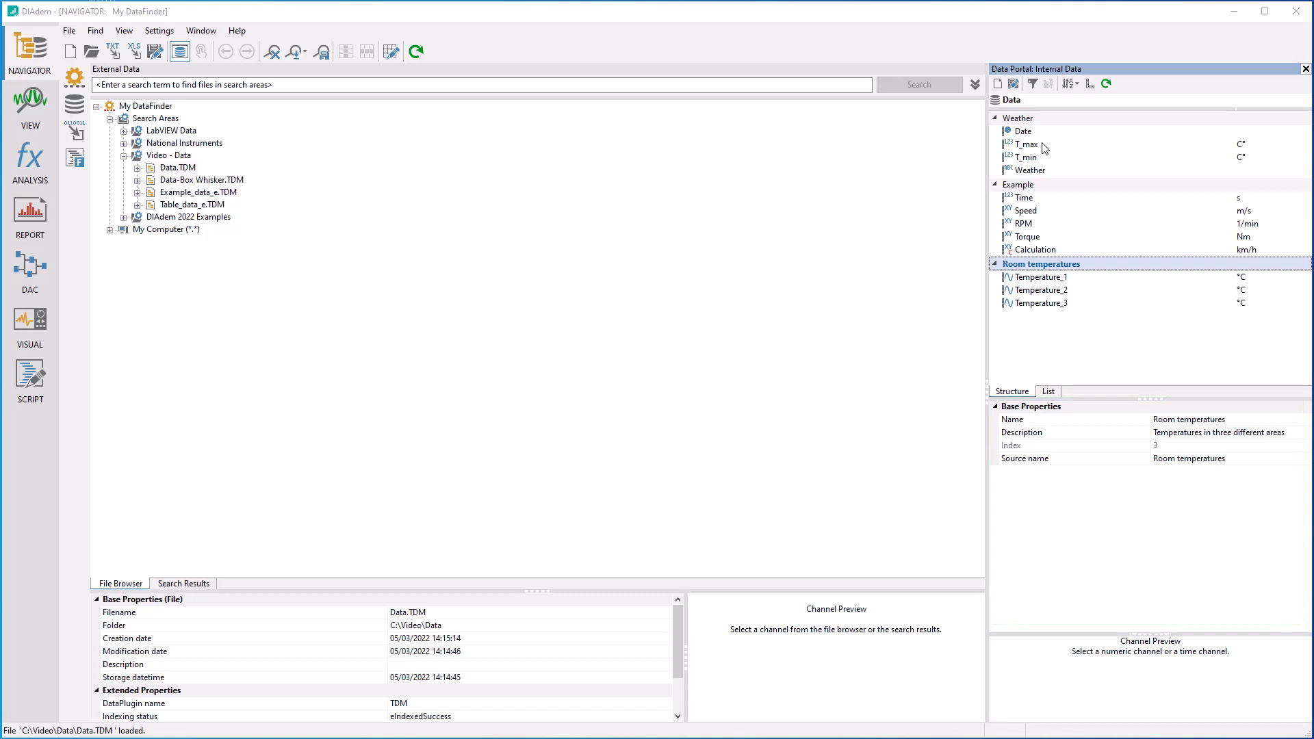
# Review the properties and previews of T_max, Speed and finally Temperature_1.
pyautogui.click(1028, 143)
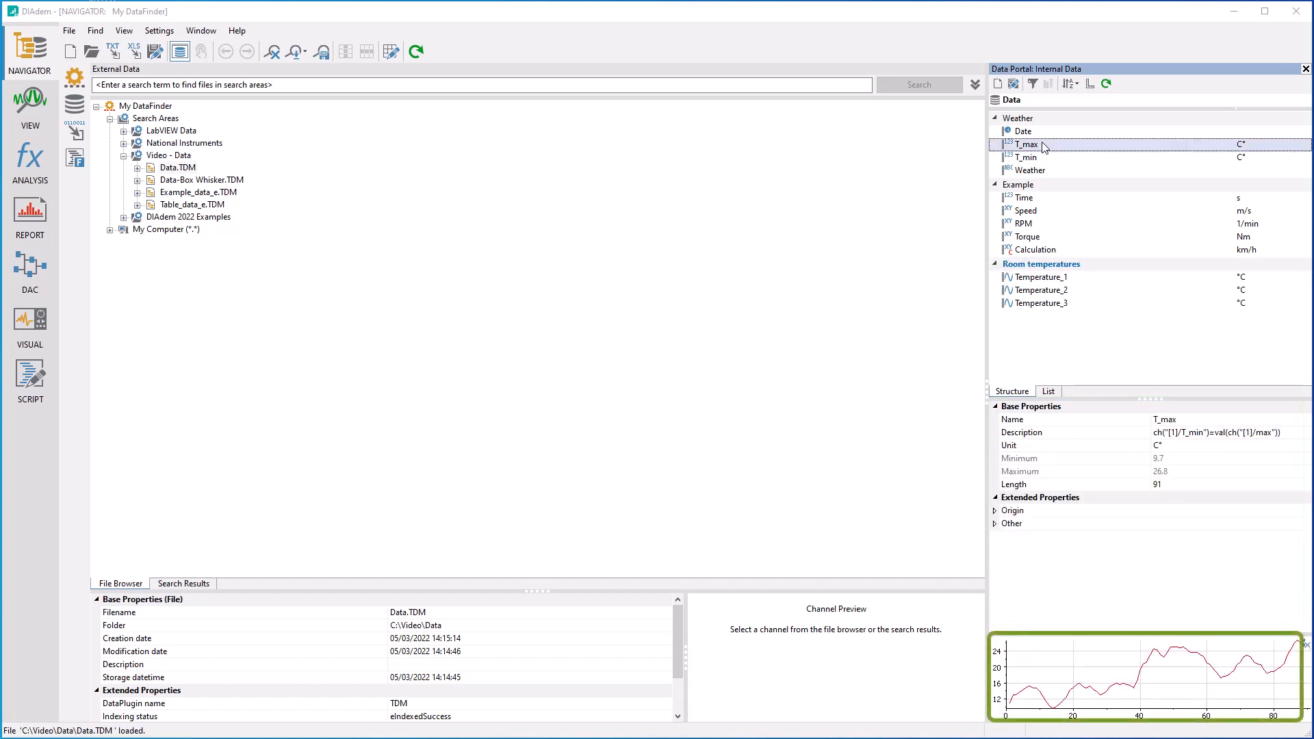
pyautogui.click(1026, 210)
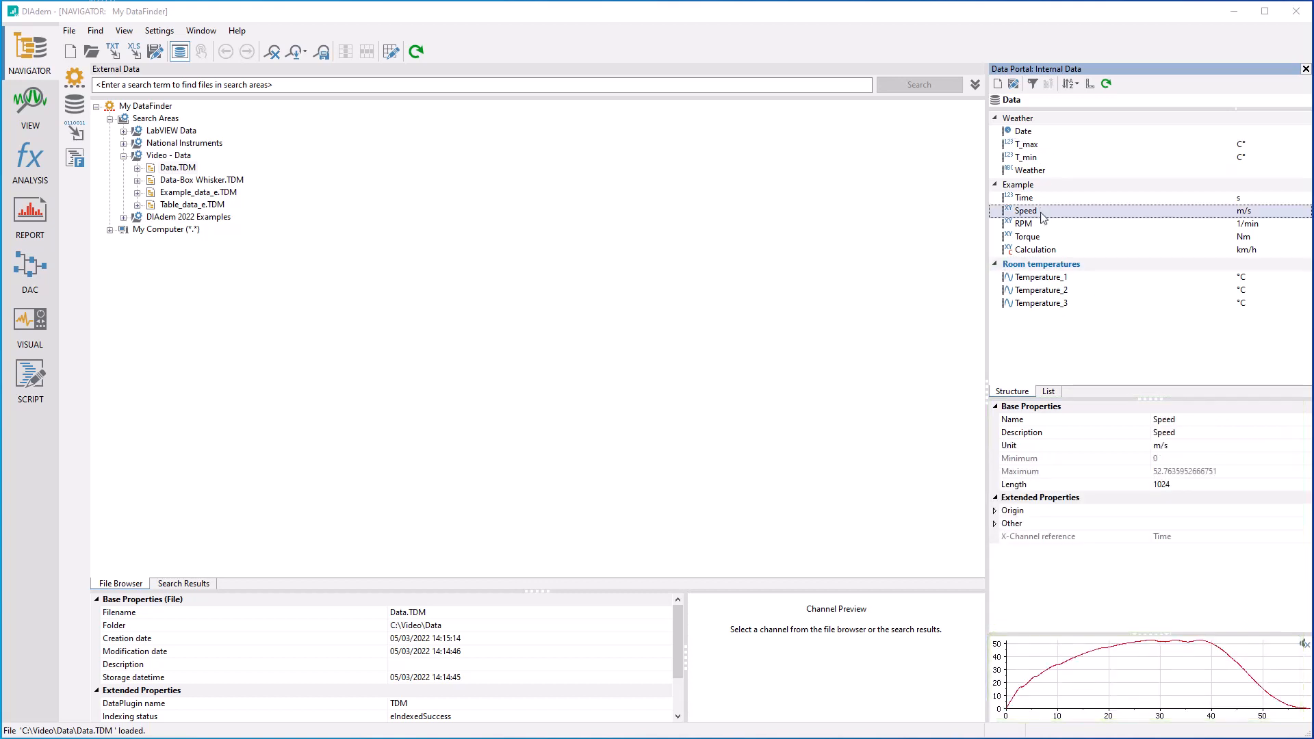
pyautogui.click(1043, 276)
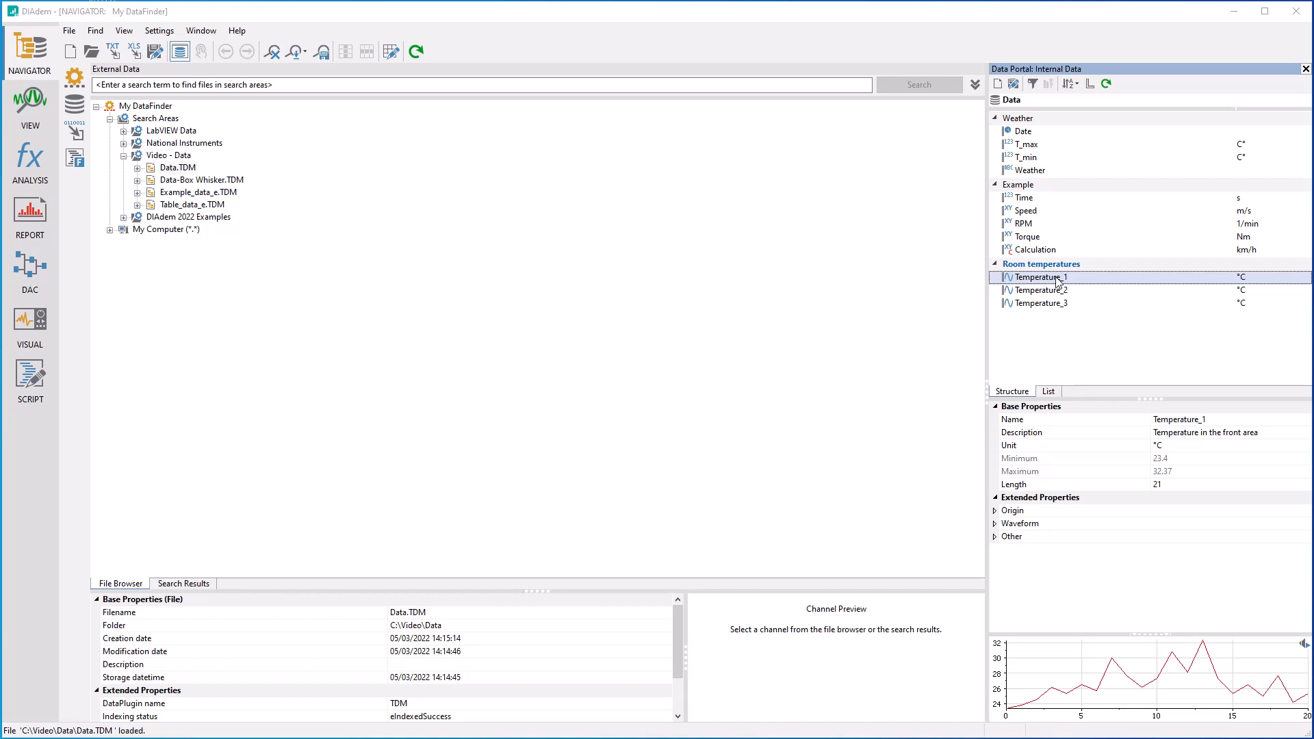
pyautogui.rightClick(1041, 276)
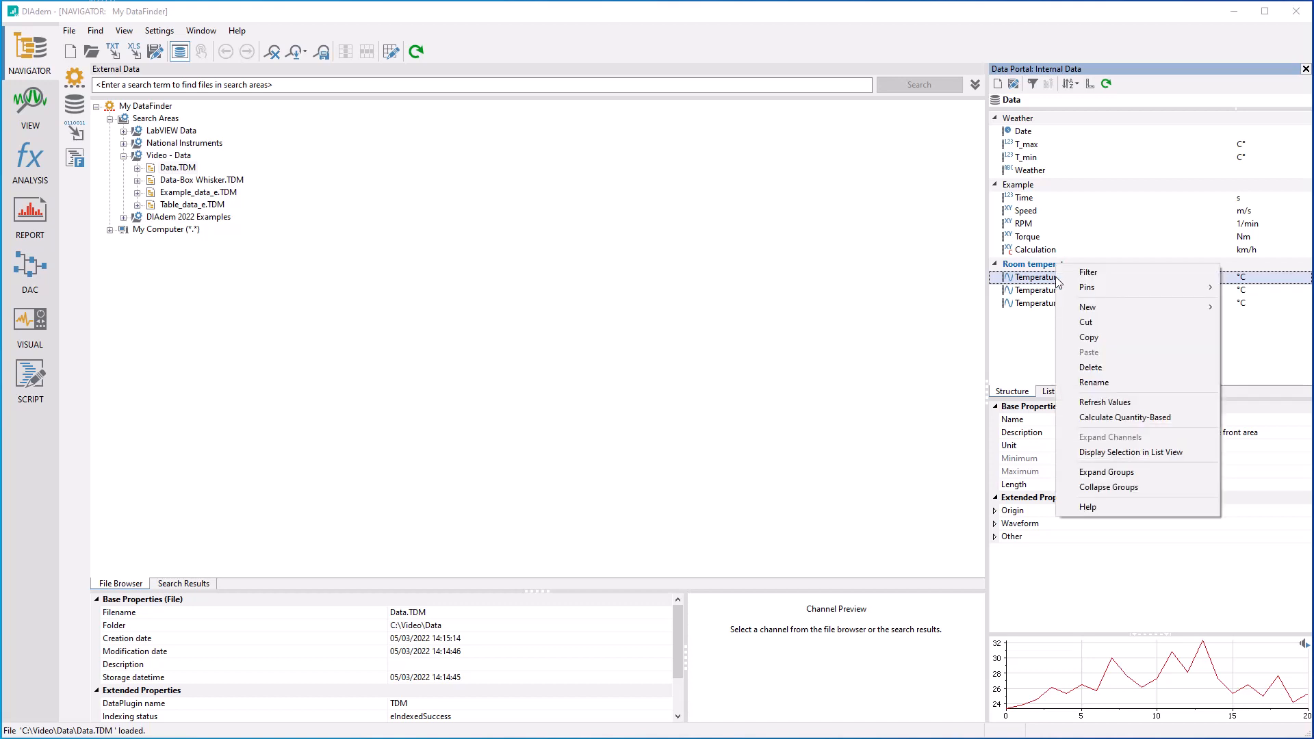
pyautogui.moveTo(1087, 307)
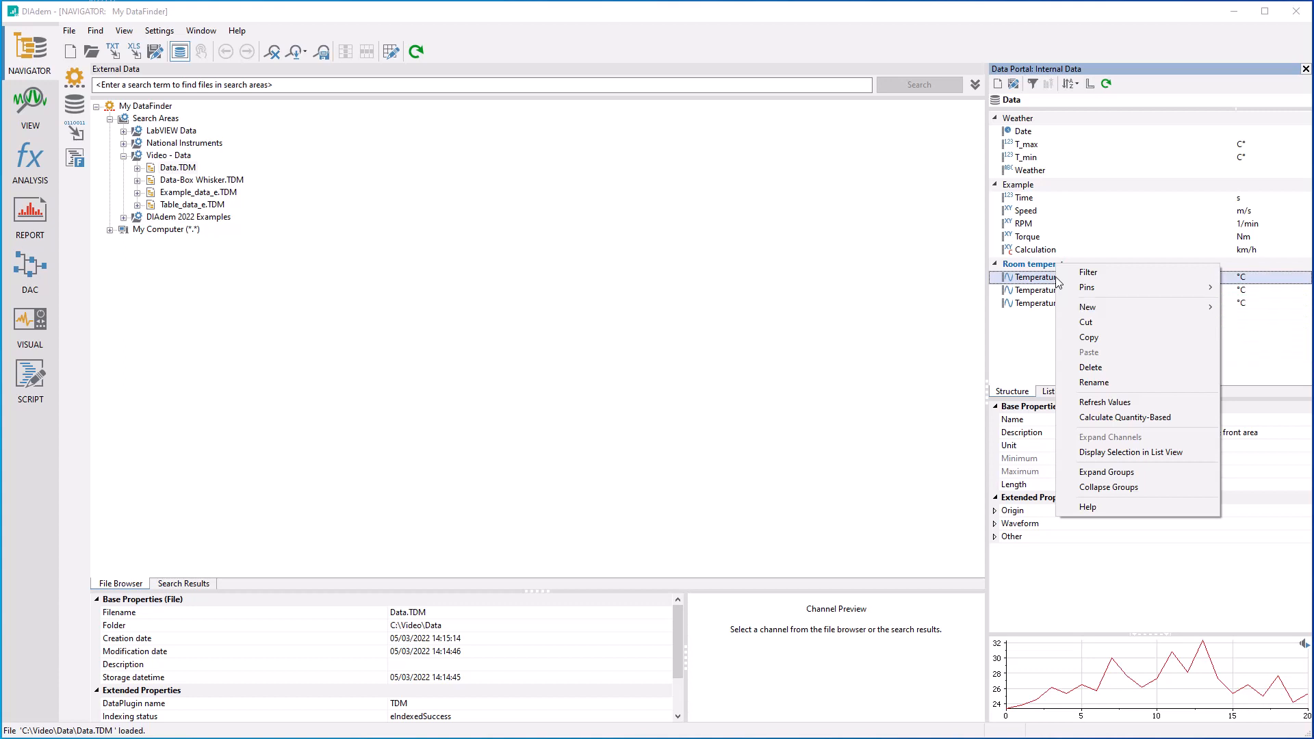
pyautogui.click(1038, 276)
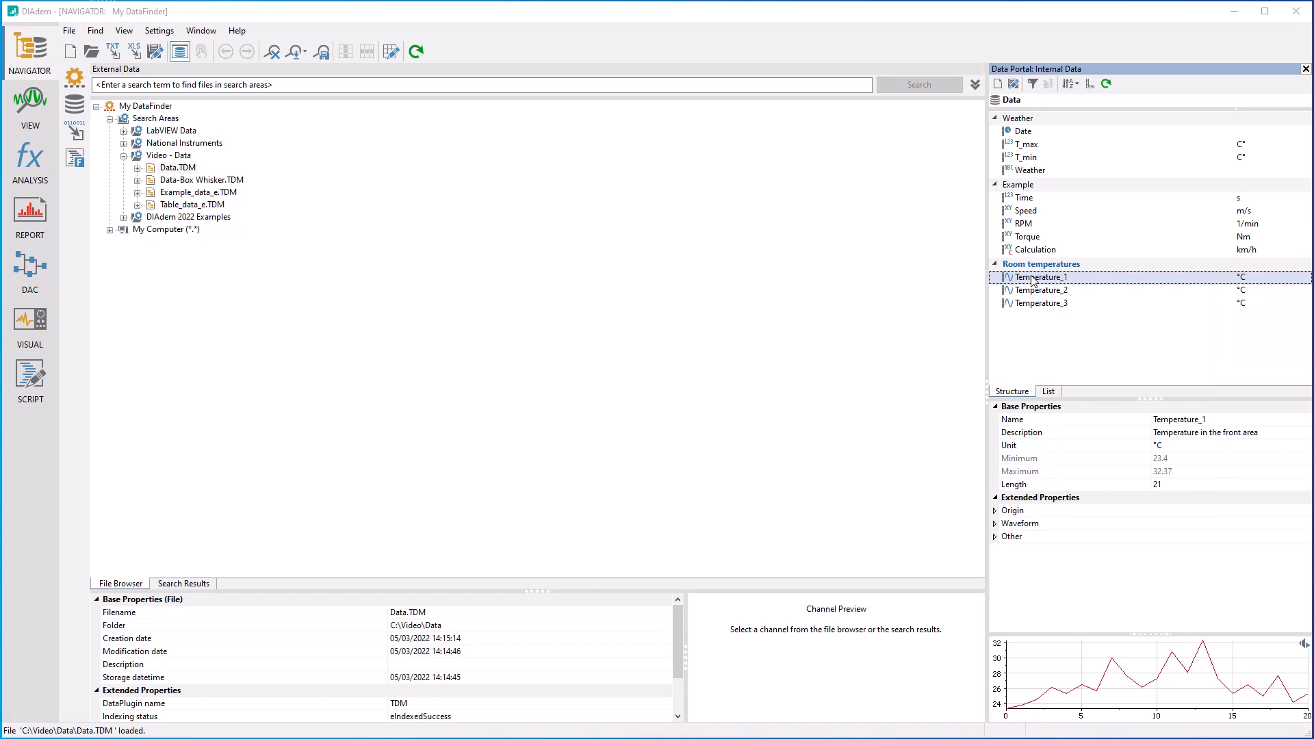
# Select Temperature_1–3 together and start New > Custom Property for them.
pyautogui.click(1042, 302)
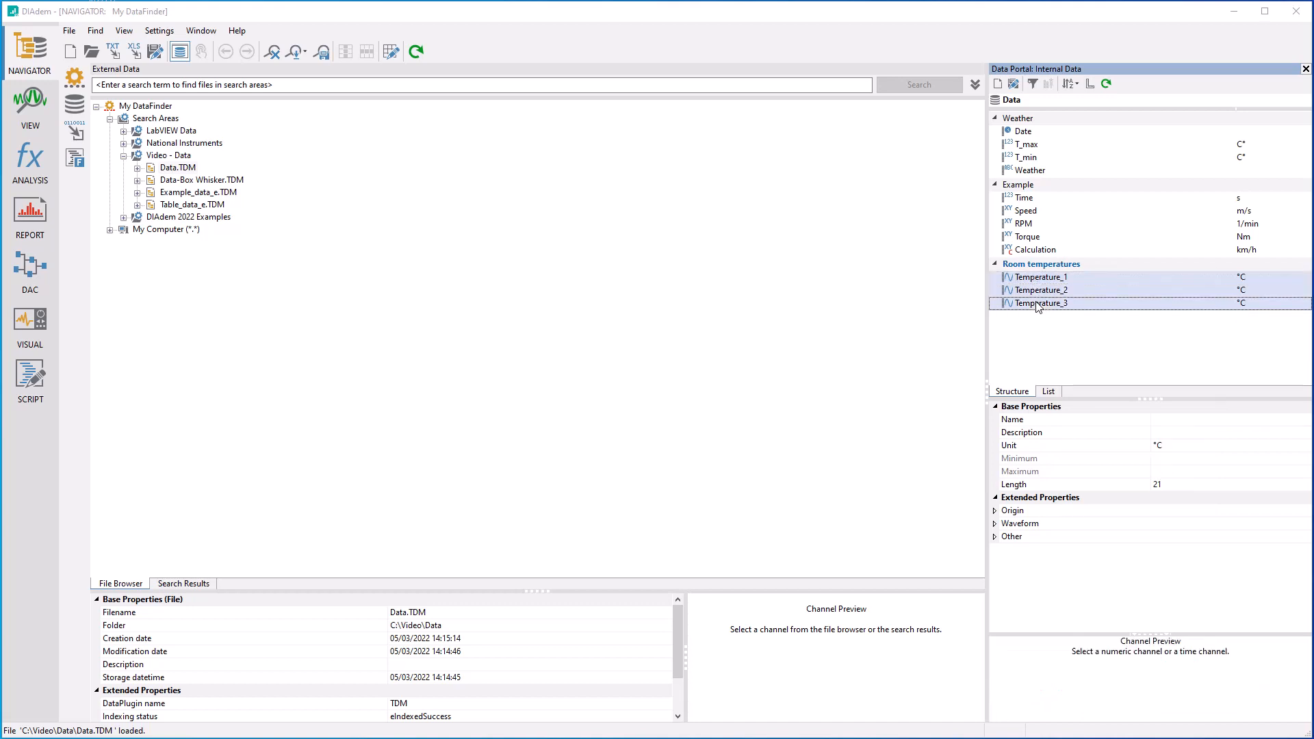
pyautogui.rightClick(1041, 303)
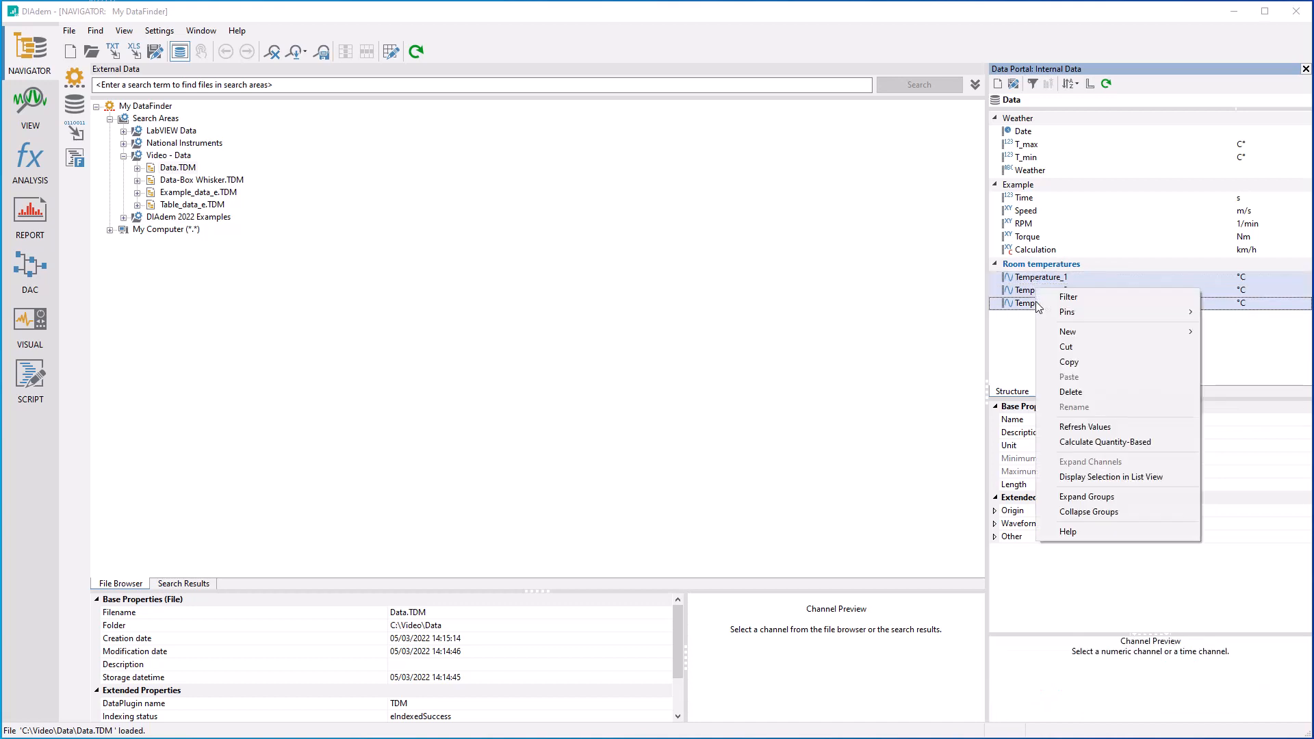
pyautogui.moveTo(1068, 331)
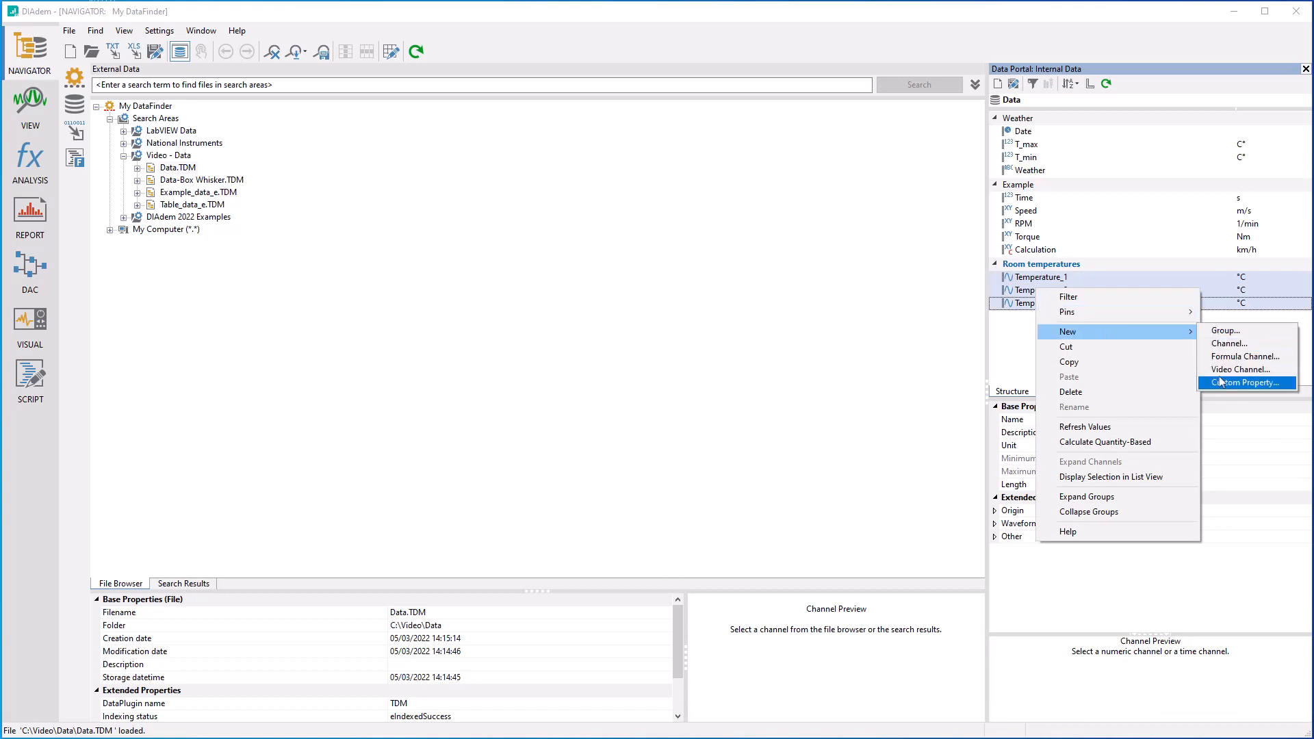
pyautogui.click(1246, 383)
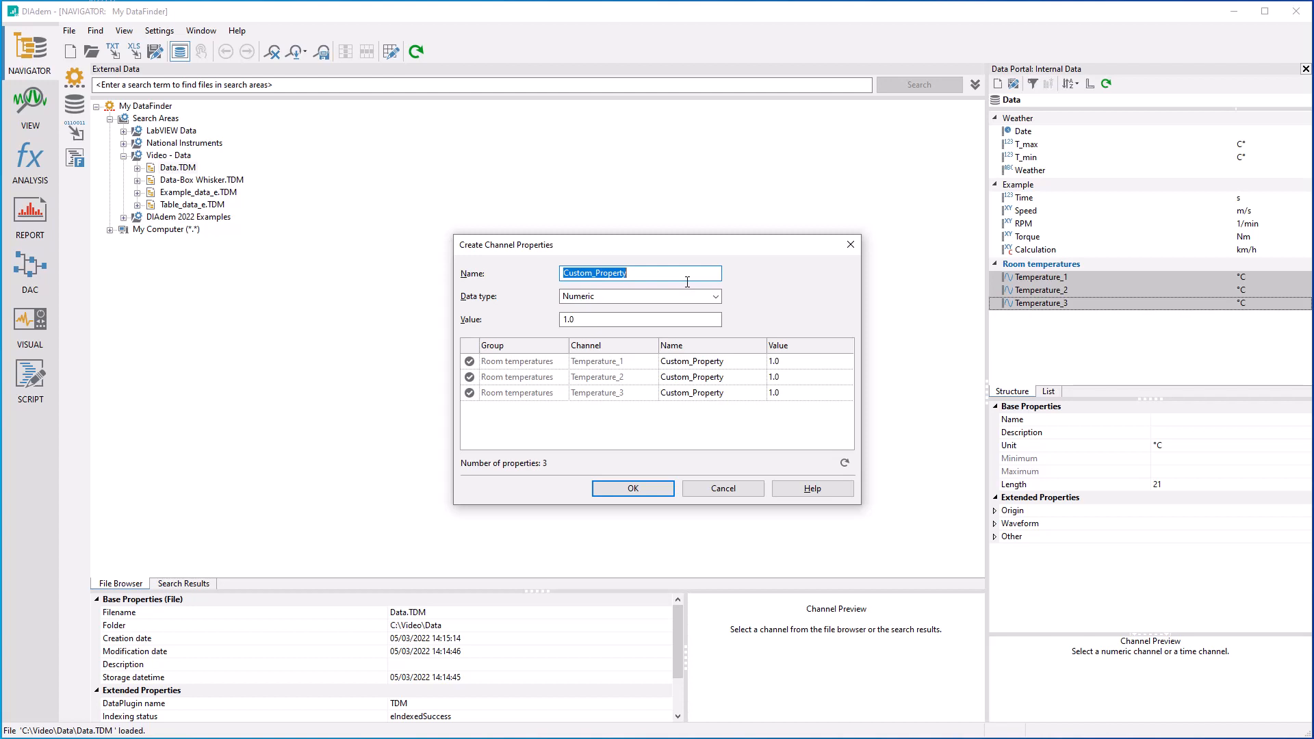
# Create a Text property SensorType with value PT100 on all three Temperature channels.
pyautogui.write('Senso')
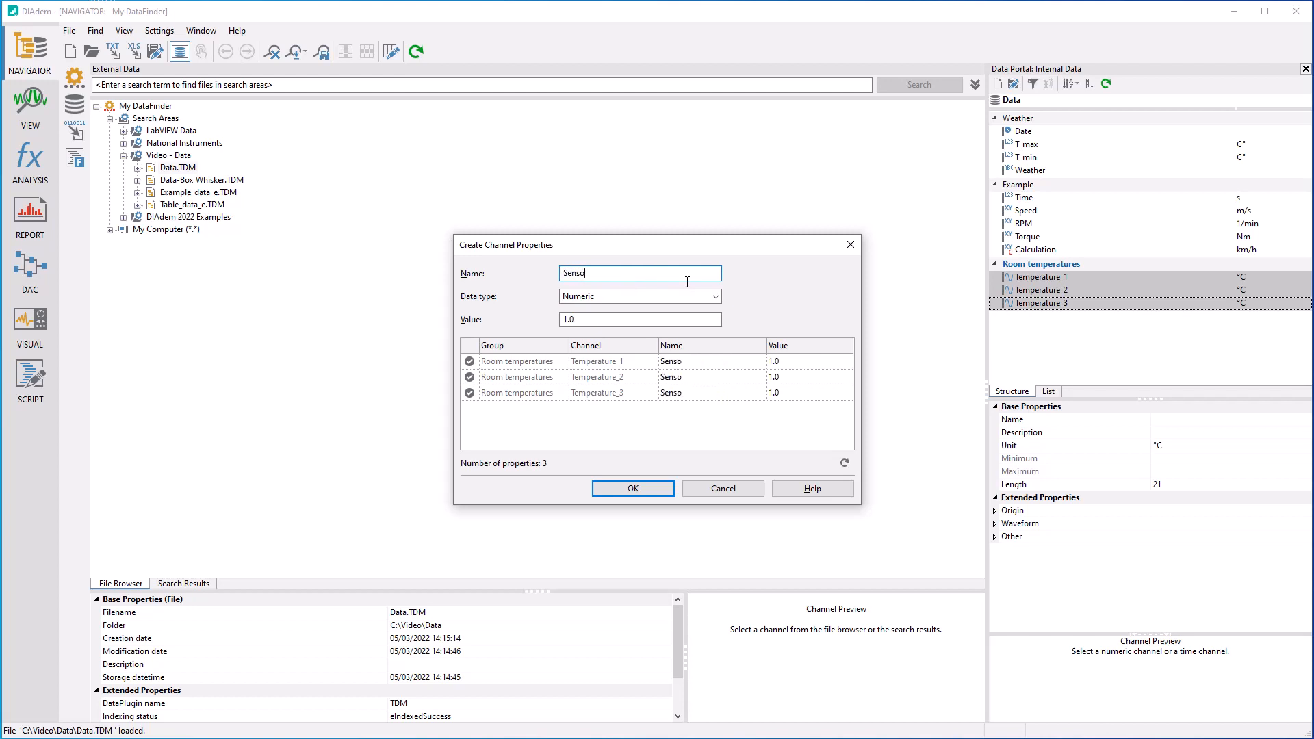
pyautogui.write('rType')
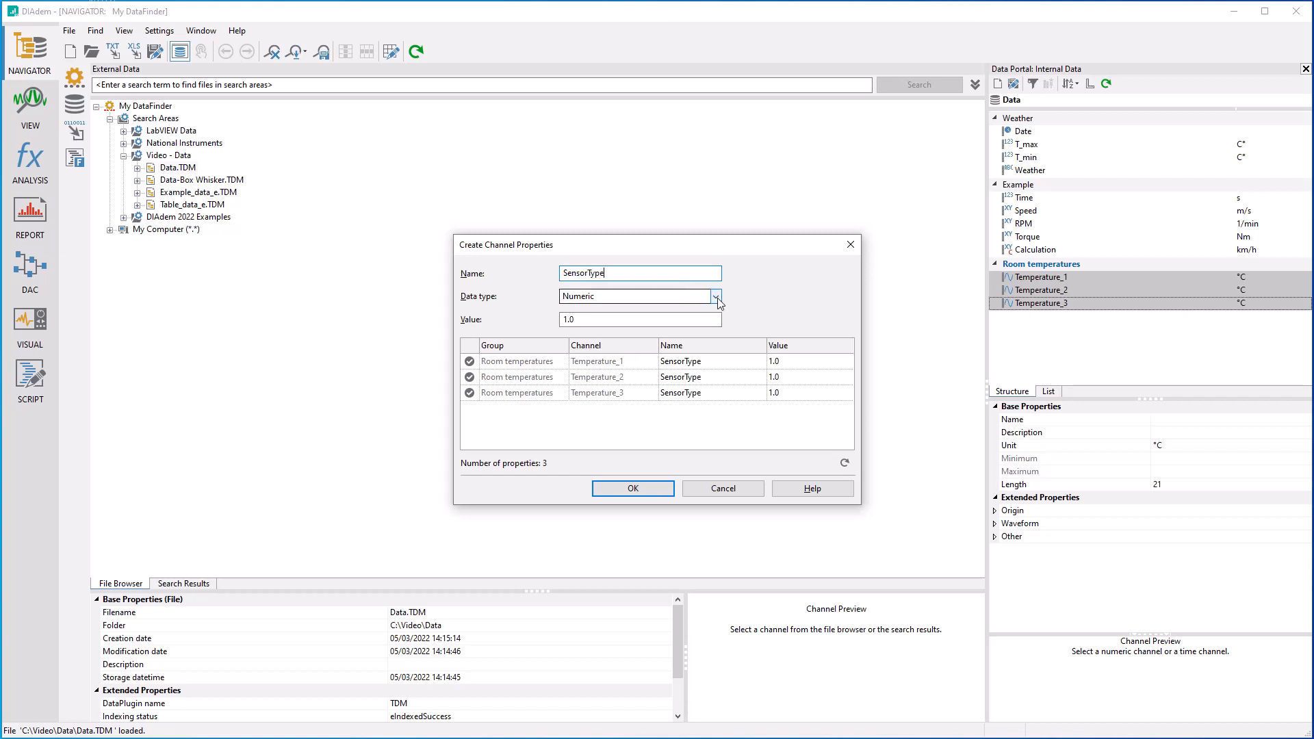
pyautogui.click(716, 296)
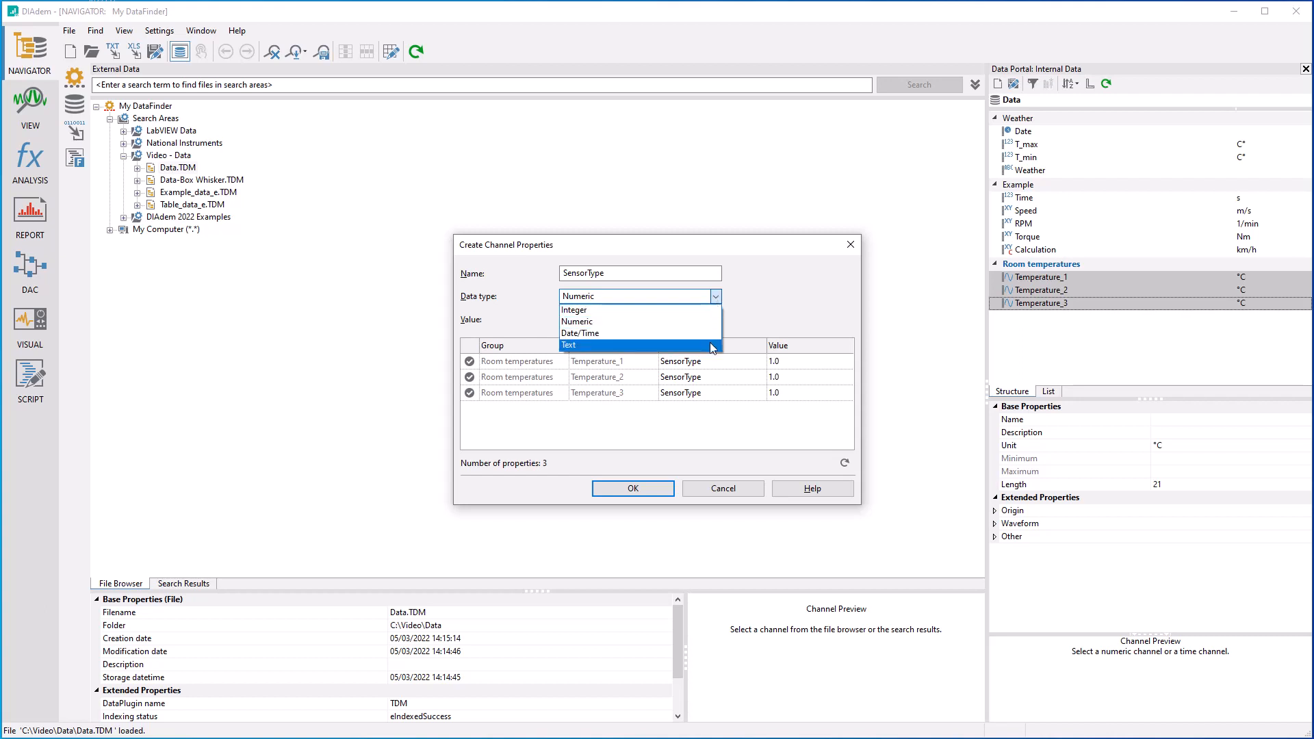
pyautogui.click(568, 344)
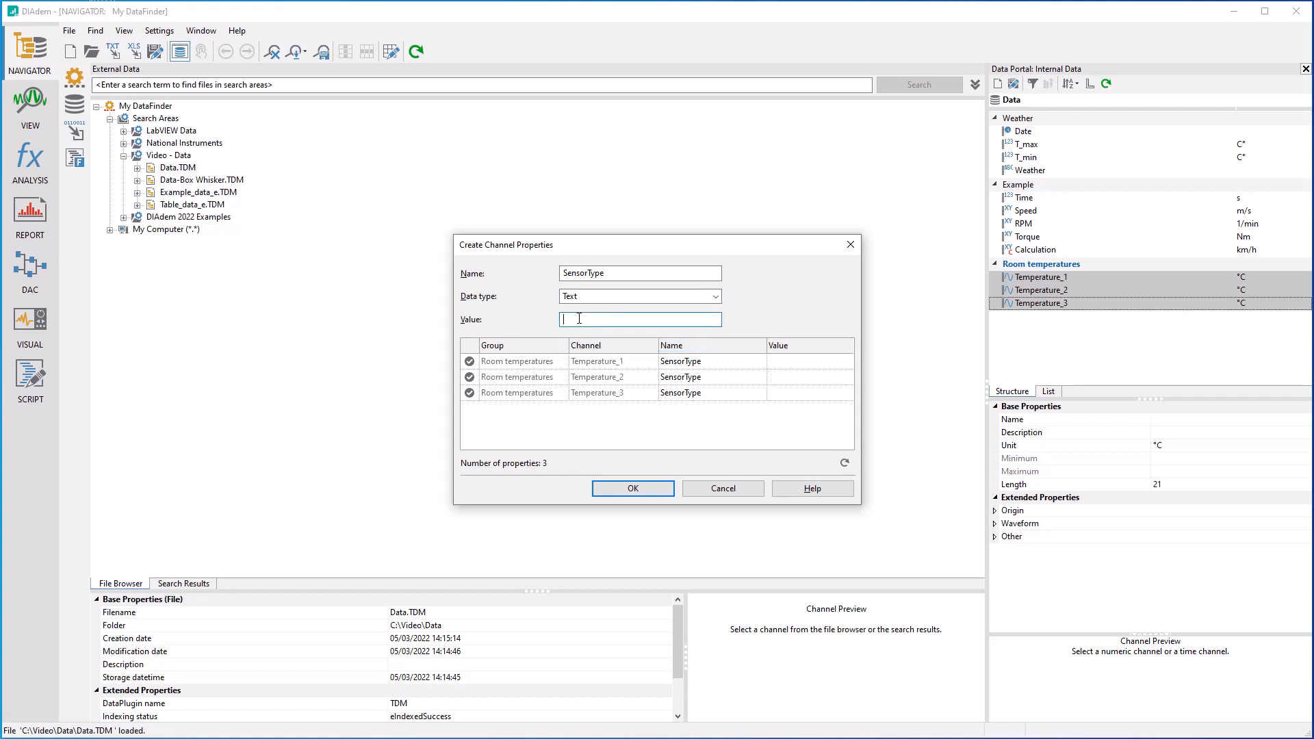
pyautogui.write('PT100')
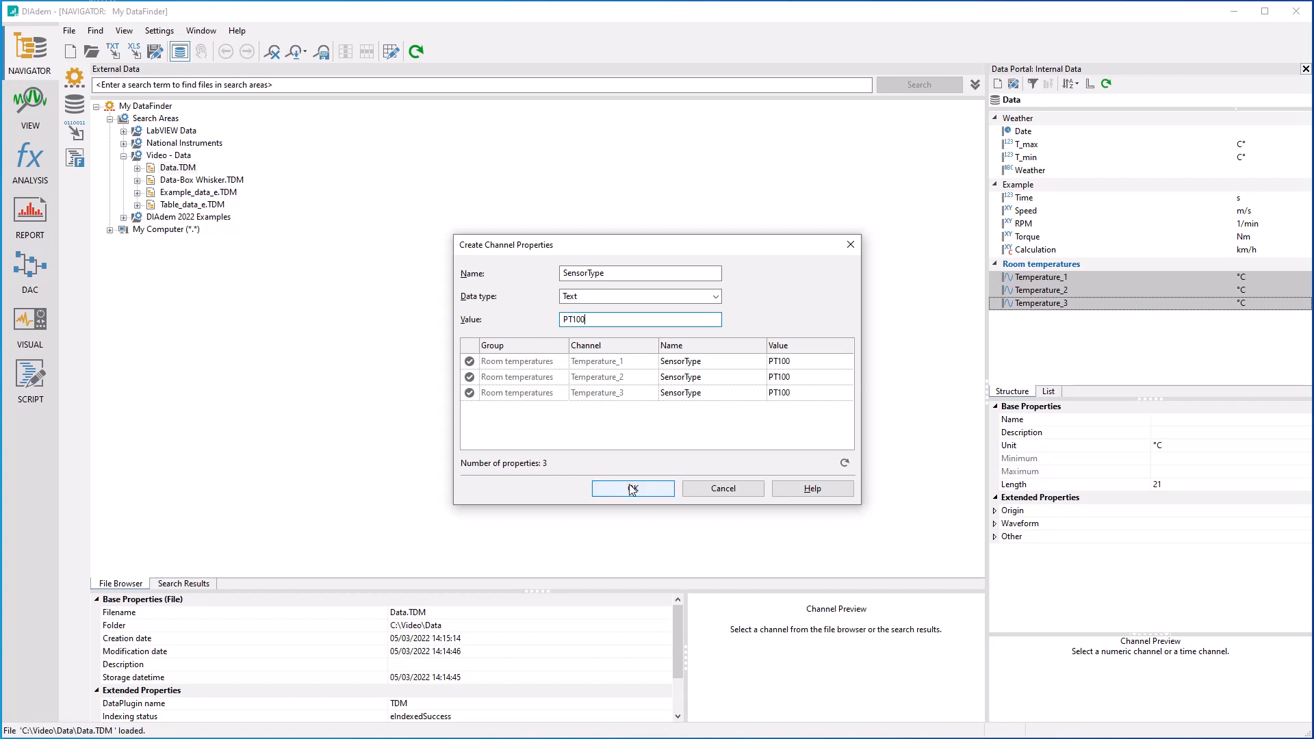
pyautogui.click(632, 489)
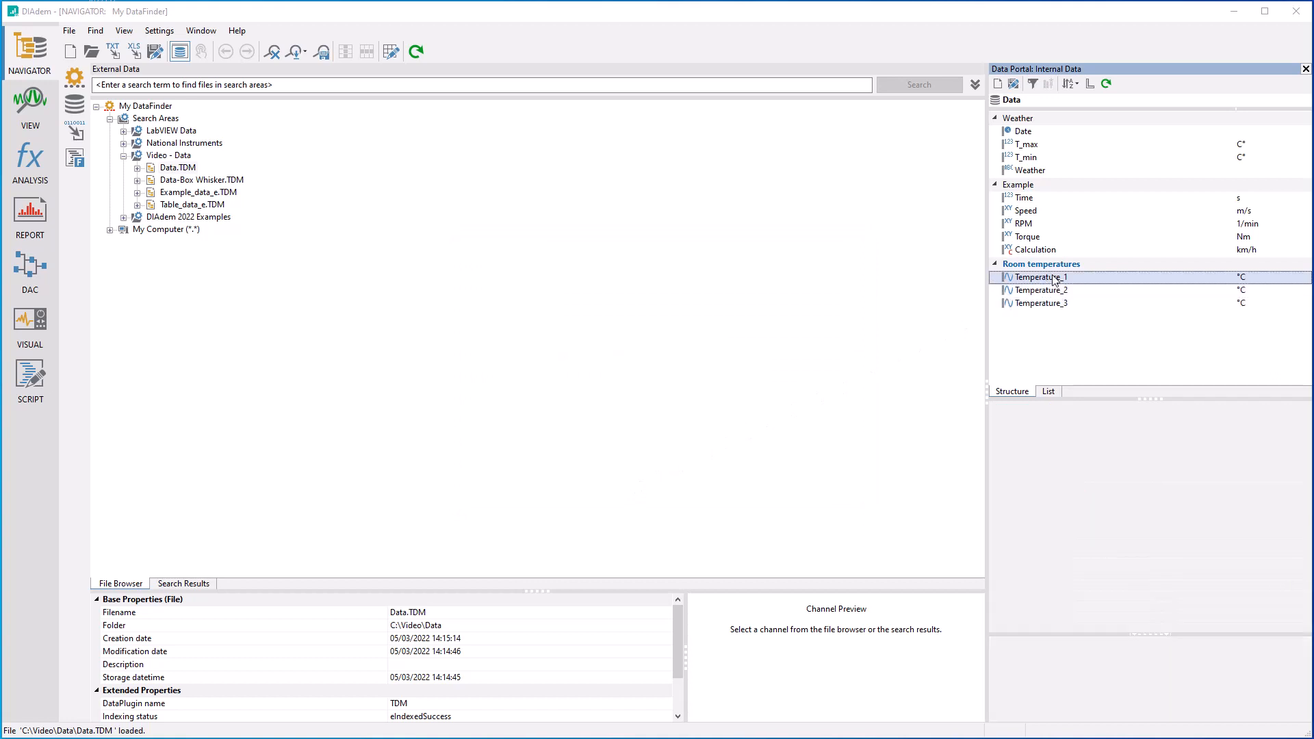
# Select Temperature_1 to verify Custom Properties lists SensorType = PT100.
pyautogui.click(1038, 276)
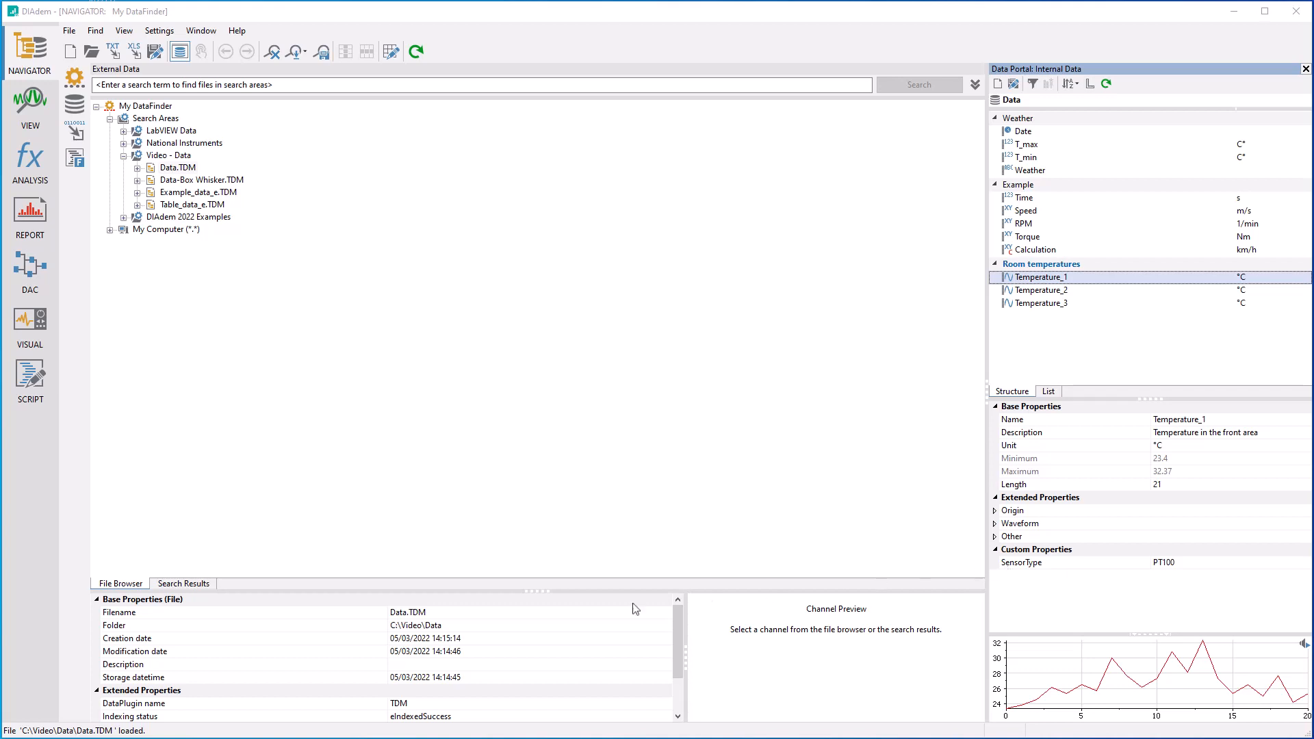
pyautogui.moveTo(212, 653)
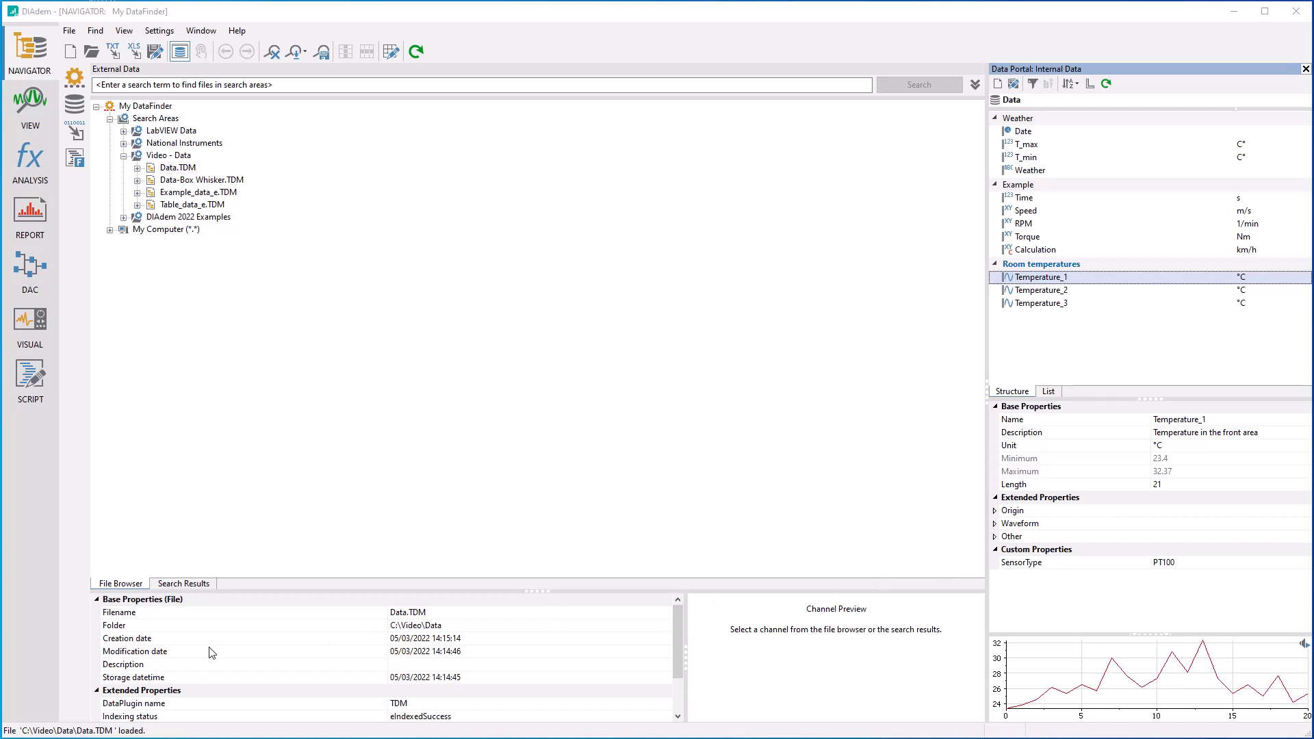